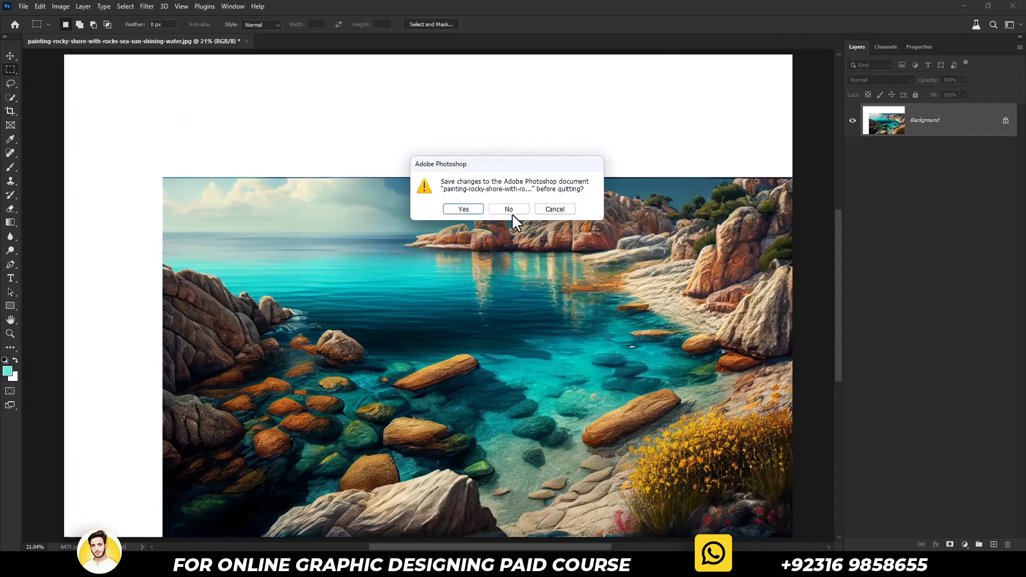
Quit Photoshop, choosing No so the rocky-shore document's changes are discarded
{"action": "left_click", "coordinate": [509, 208]}
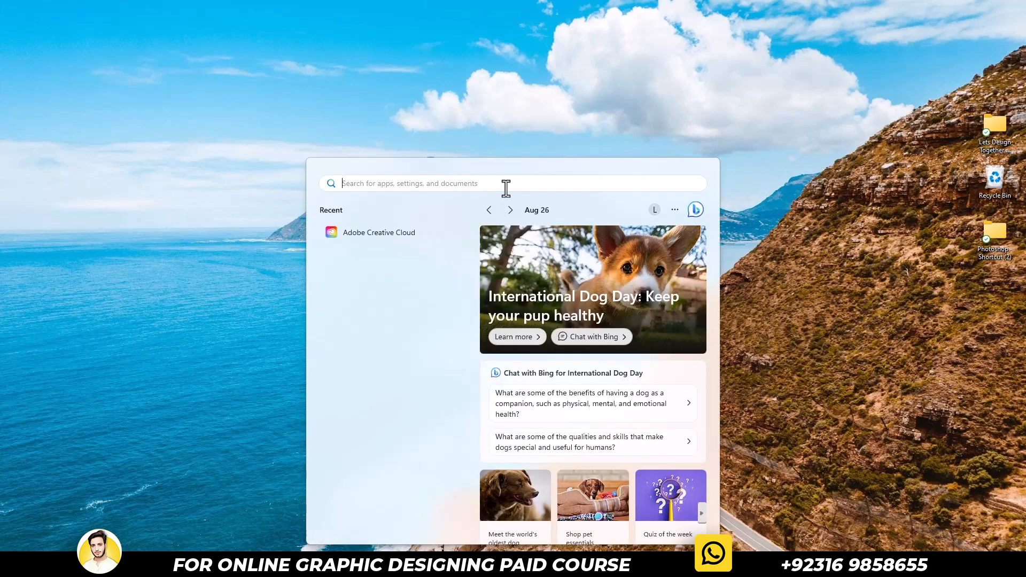
Search Start for Adobe and launch Adobe Creative Cloud to reach its sign-in window
{"action": "type", "text": "adobe Photoshop 2023"}
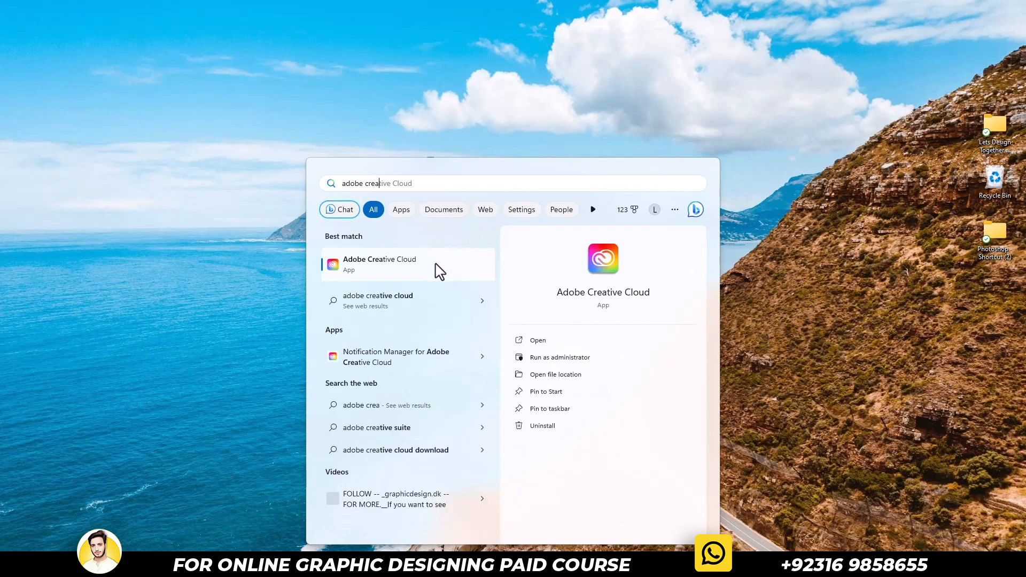
{"action": "left_click", "coordinate": [379, 264]}
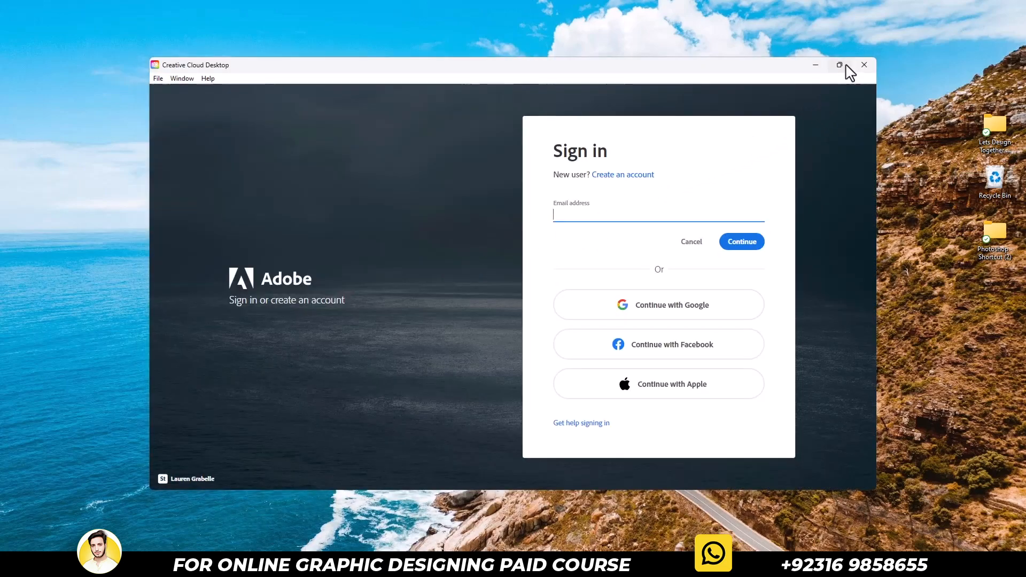
Maximize Creative Cloud and sign in with 'Continue with Google' to reach the Home page
{"action": "left_click", "coordinate": [839, 65]}
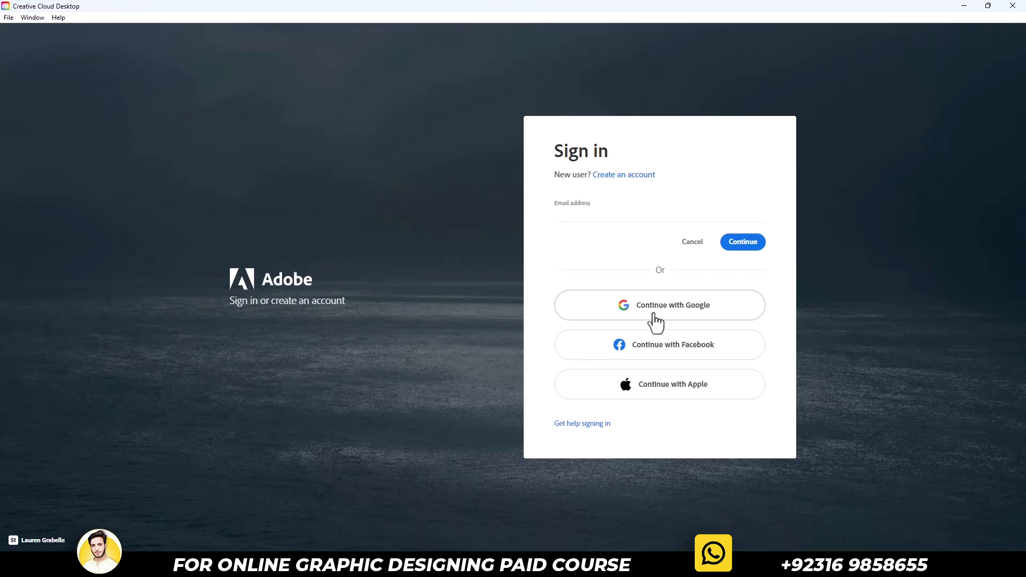
{"action": "left_click", "coordinate": [660, 305]}
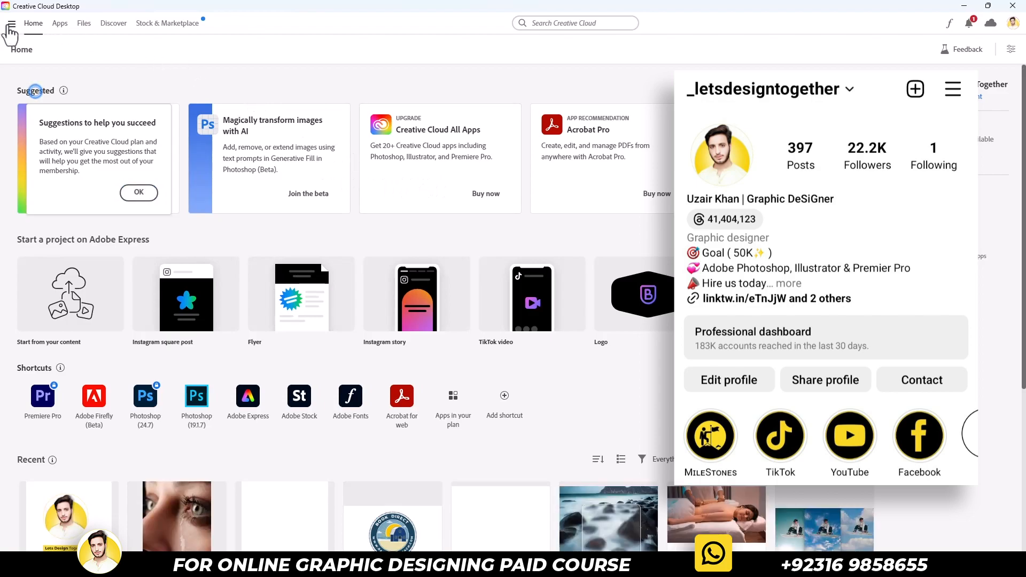
Review the installed Apps list in Creative Cloud and close the 'You're all set' browser window
{"action": "left_click", "coordinate": [60, 23]}
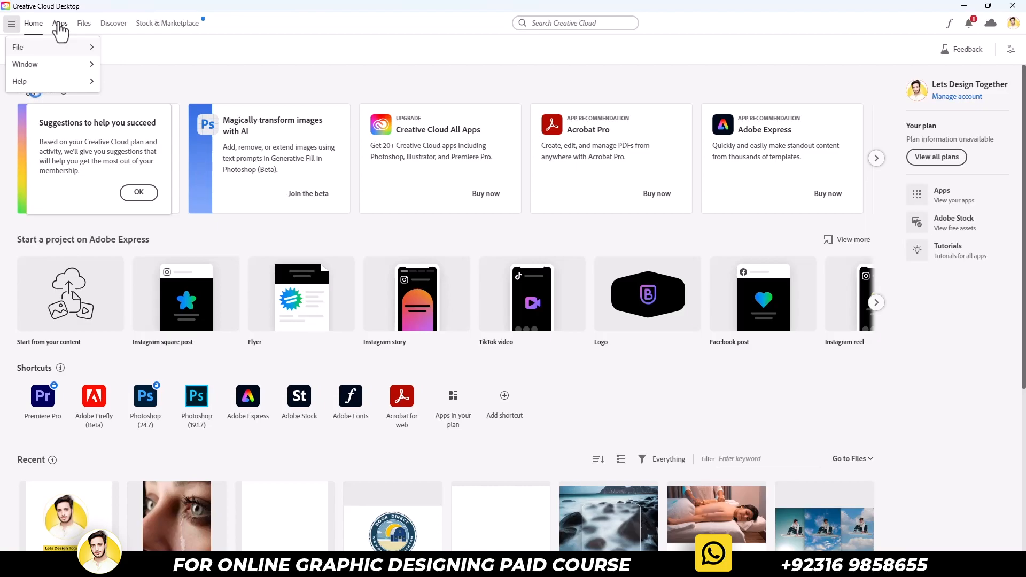
{"action": "left_click", "coordinate": [58, 23]}
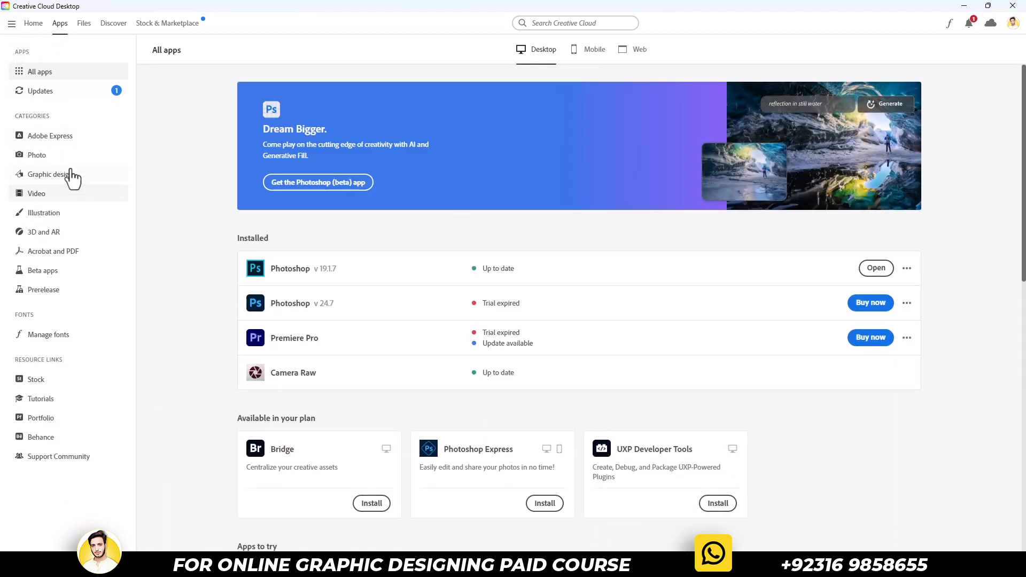
{"action": "mouse_move", "coordinate": [40, 271]}
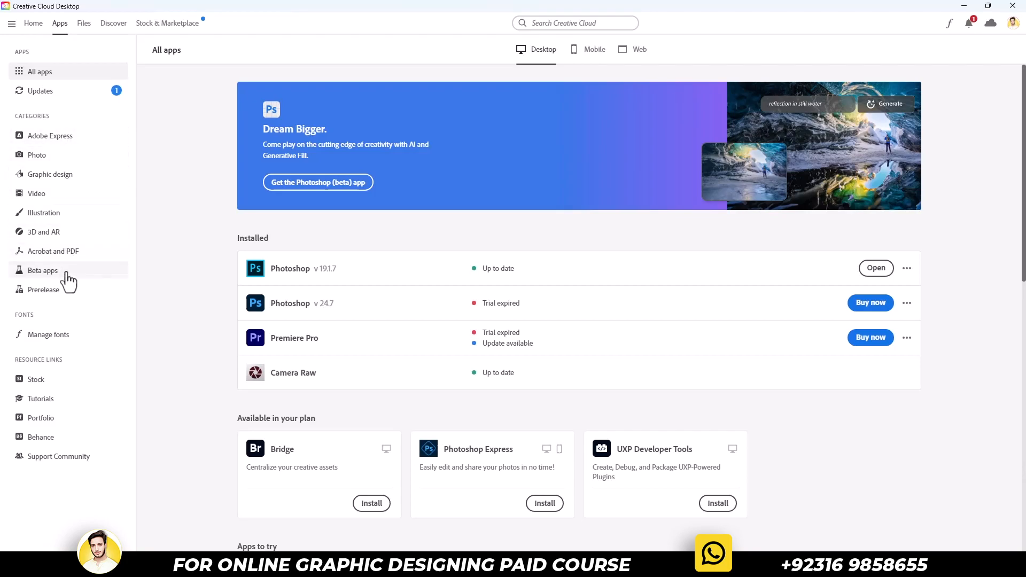
{"action": "left_click", "coordinate": [42, 270]}
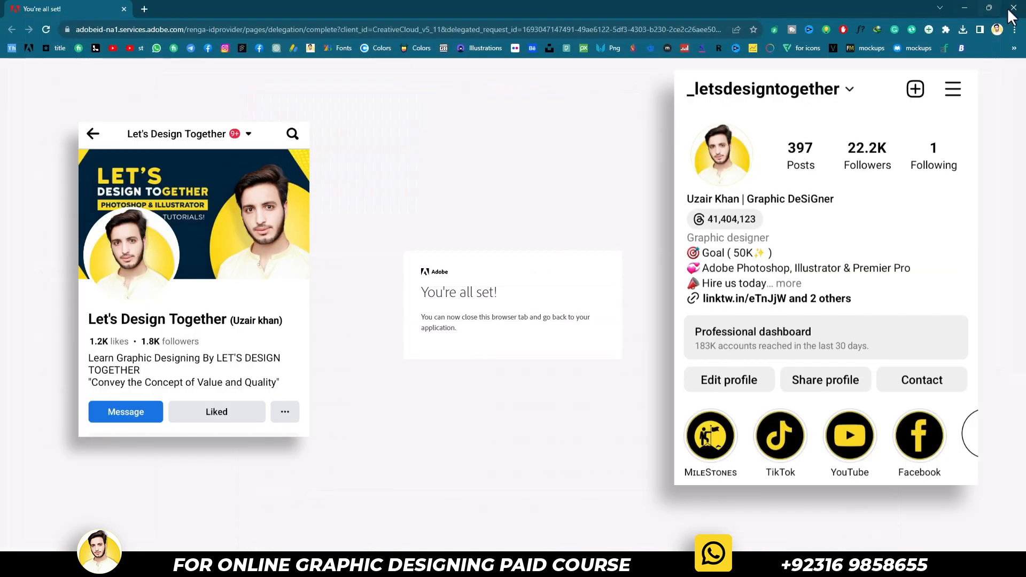
{"action": "left_click", "coordinate": [1013, 7]}
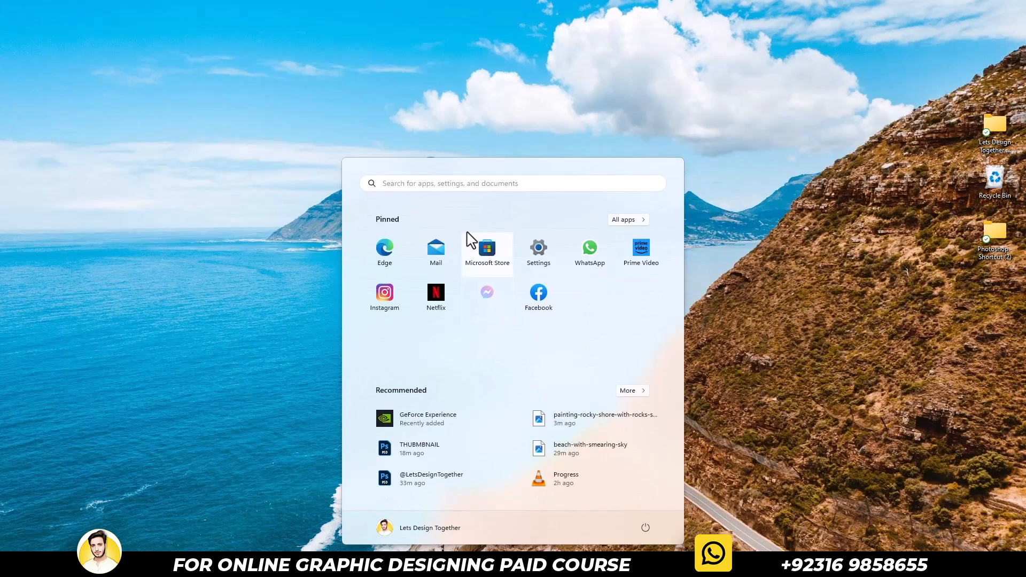
Search 'pho' in Start and launch Adobe Photoshop 2023
{"action": "left_click", "coordinate": [512, 183]}
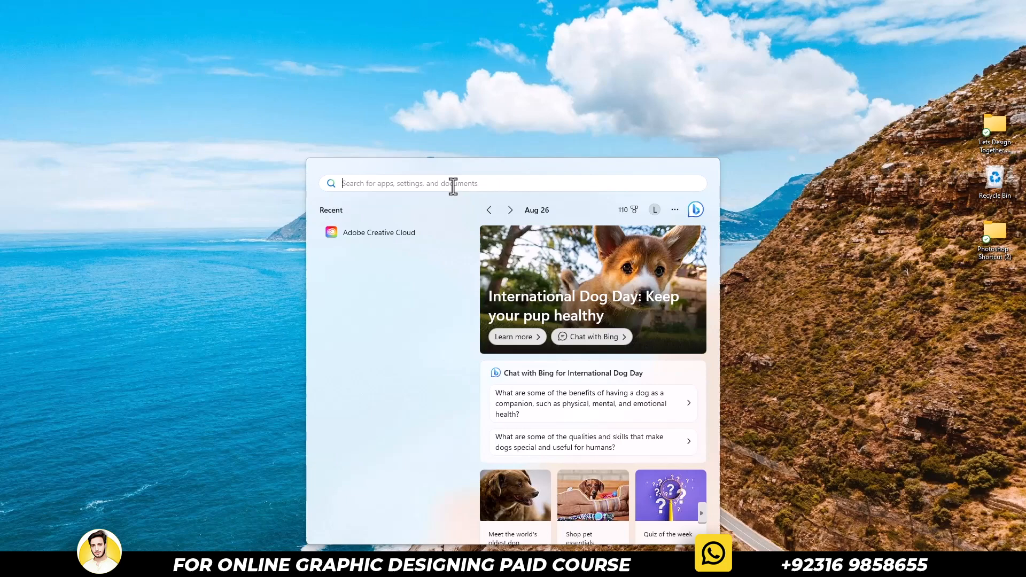
{"action": "type", "text": "pho"}
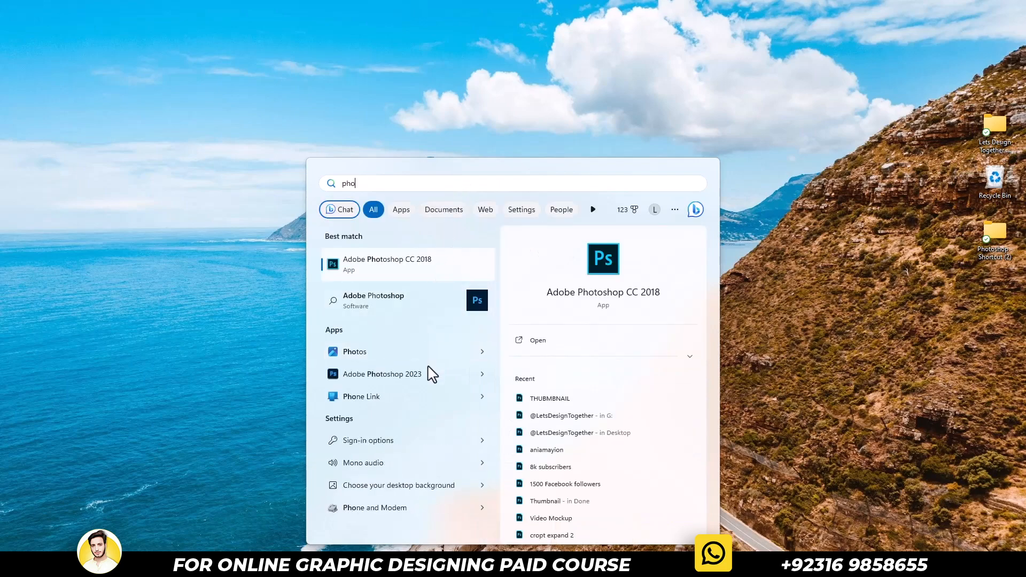
{"action": "mouse_move", "coordinate": [456, 380]}
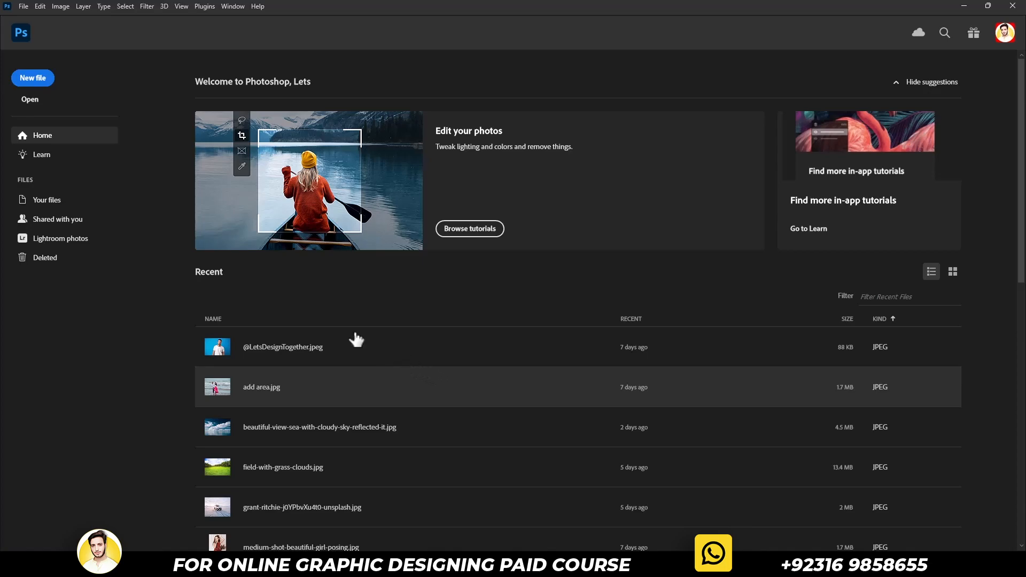
Open the rocky-shore painting from the Downloads folder in Photoshop
{"action": "left_click", "coordinate": [30, 100]}
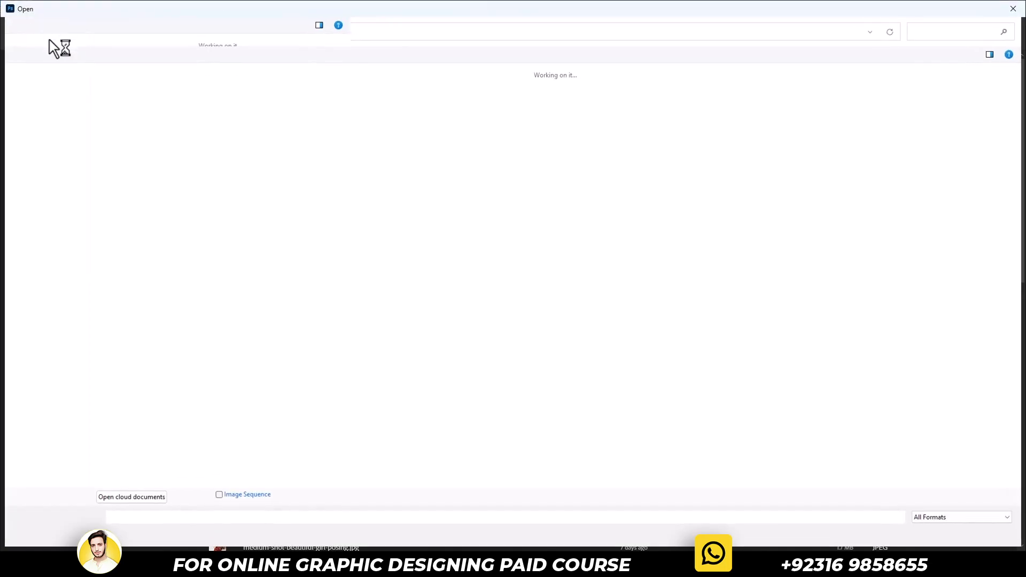
{"action": "left_click", "coordinate": [50, 139]}
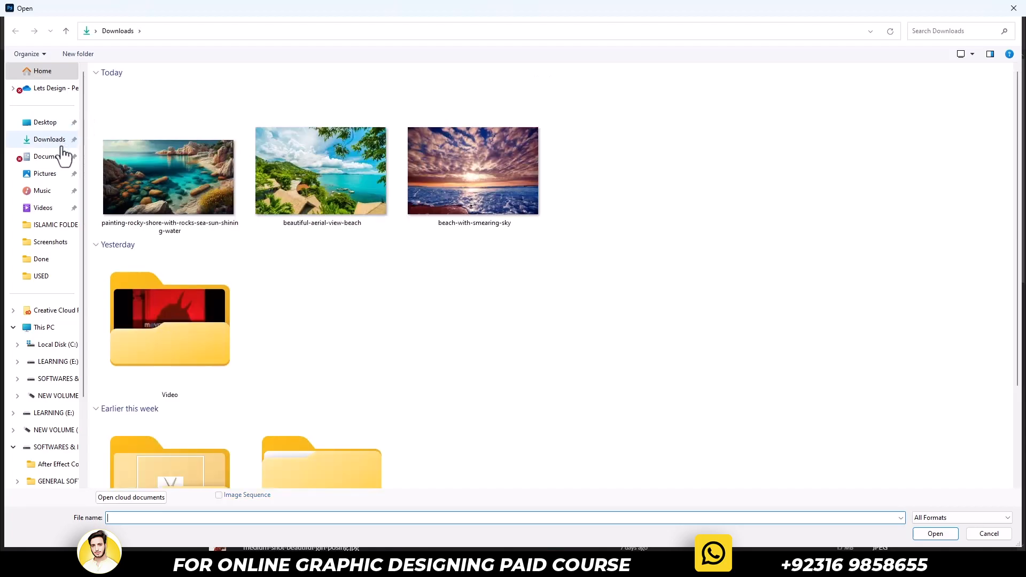
{"action": "double_click", "coordinate": [168, 176]}
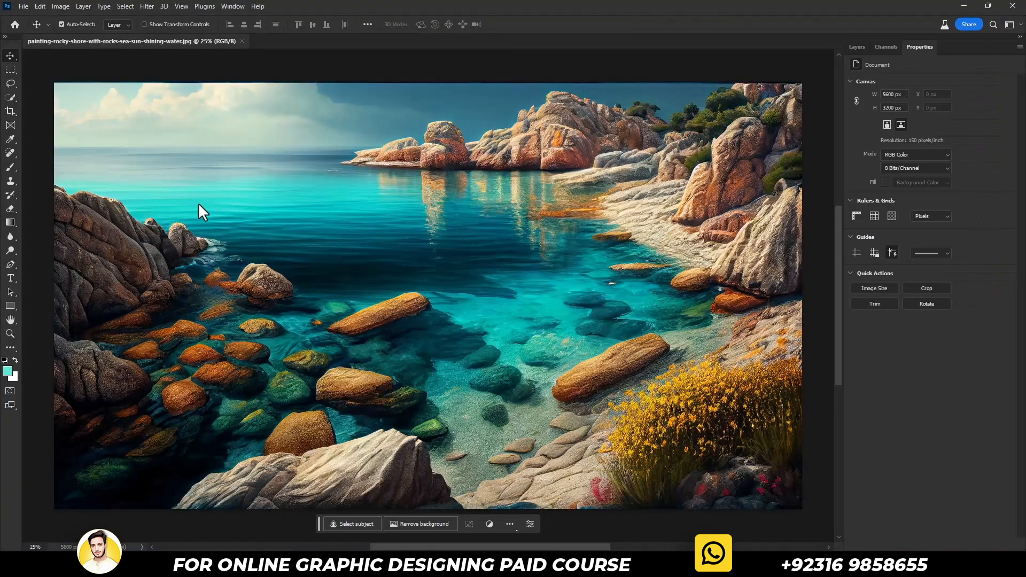
Crop outward to enlarge the canvas to 7440 × 4688 px, adding white space top and left
{"action": "key", "text": "ctrl+-"}
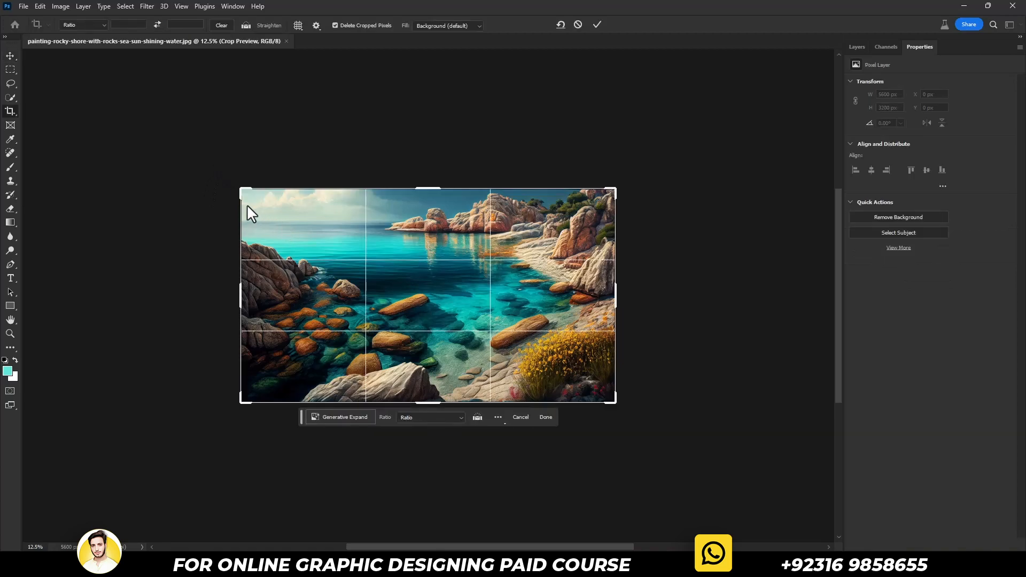
{"action": "left_click_drag", "start_coordinate": [241, 190], "coordinate": [179, 151]}
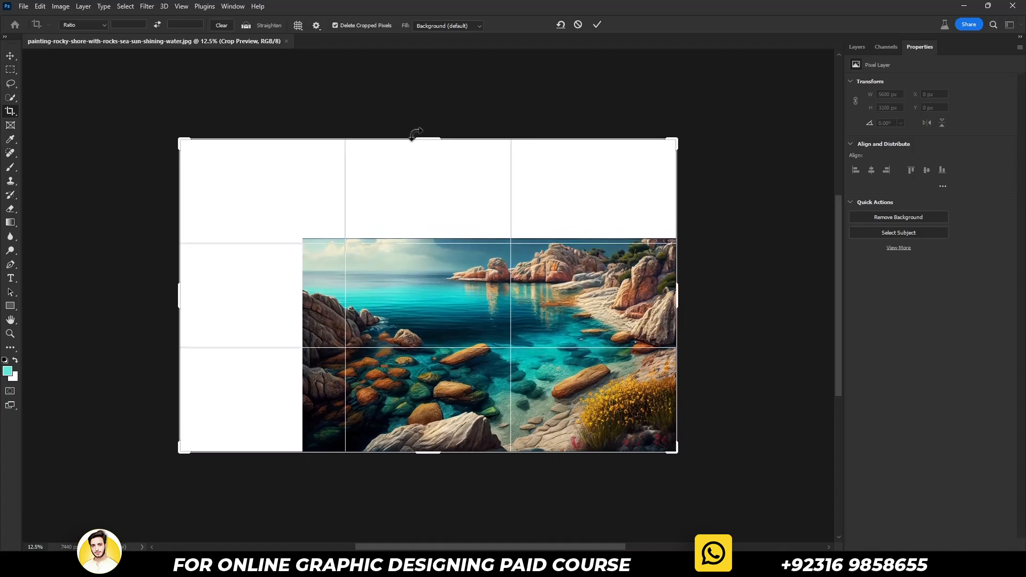
{"action": "left_click", "coordinate": [596, 25]}
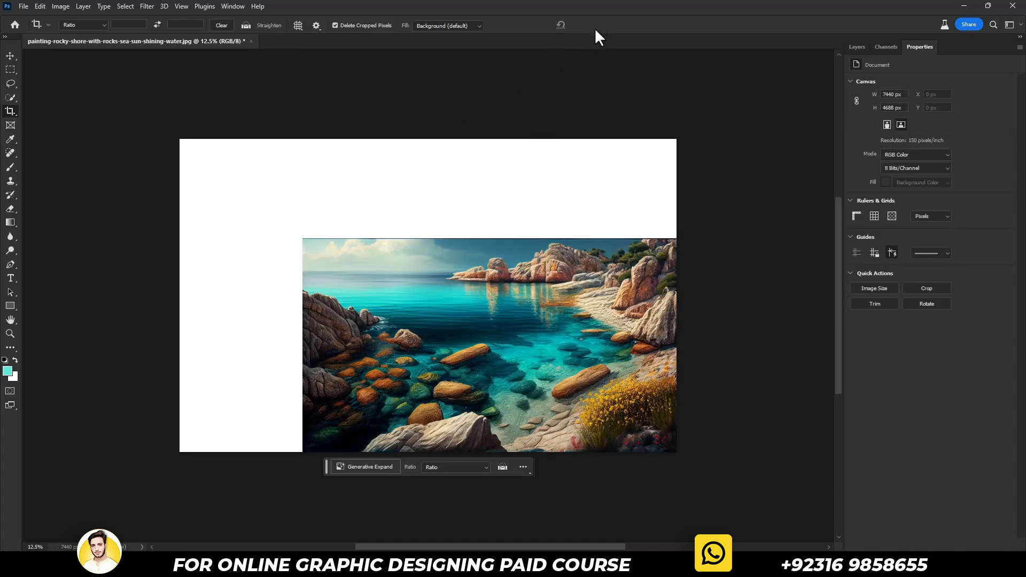
{"action": "left_click", "coordinate": [10, 68]}
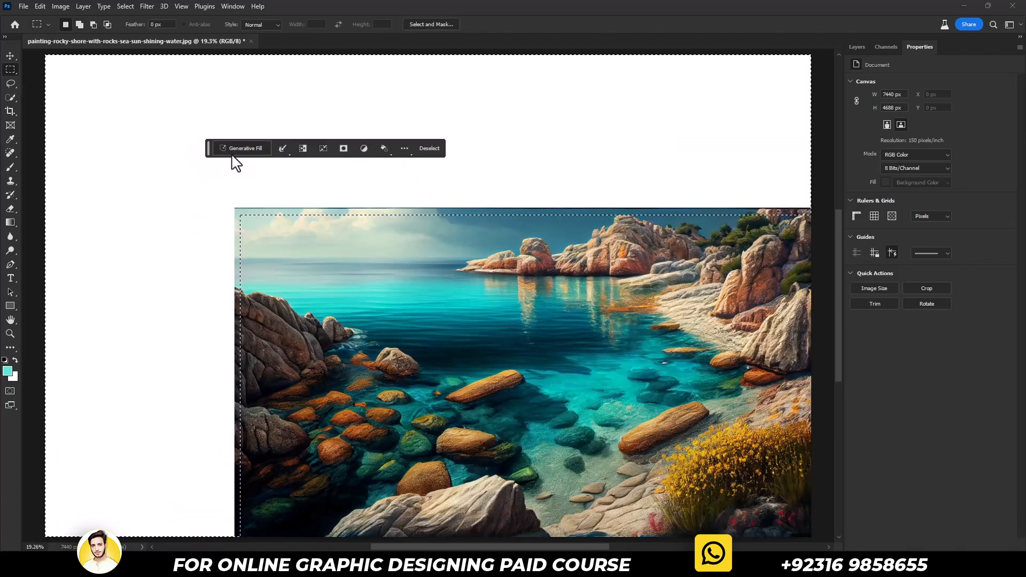
{"action": "mouse_move", "coordinate": [225, 235]}
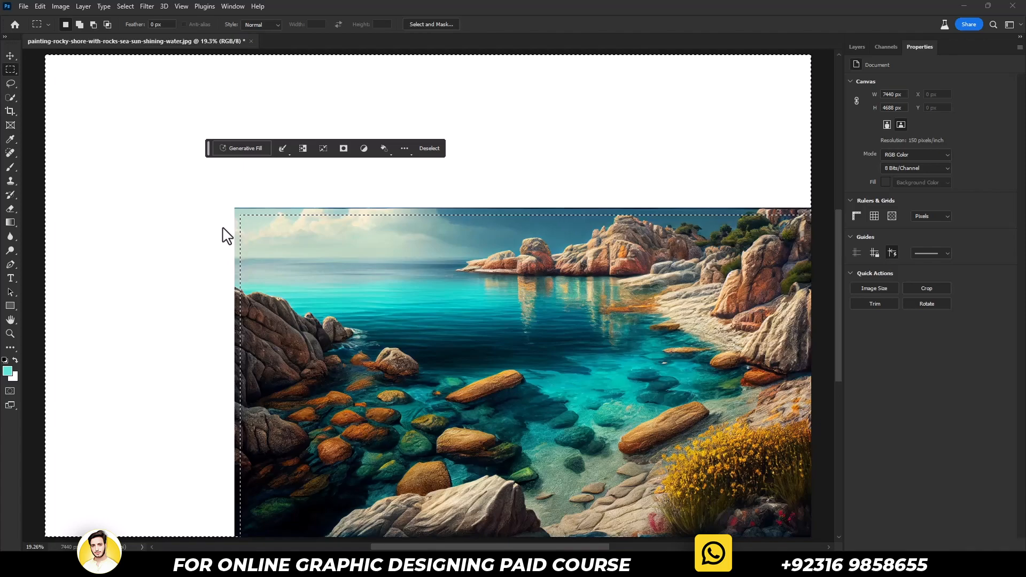
Run Generative Fill with an empty prompt on the selected blank canvas area
{"action": "left_click", "coordinate": [244, 148]}
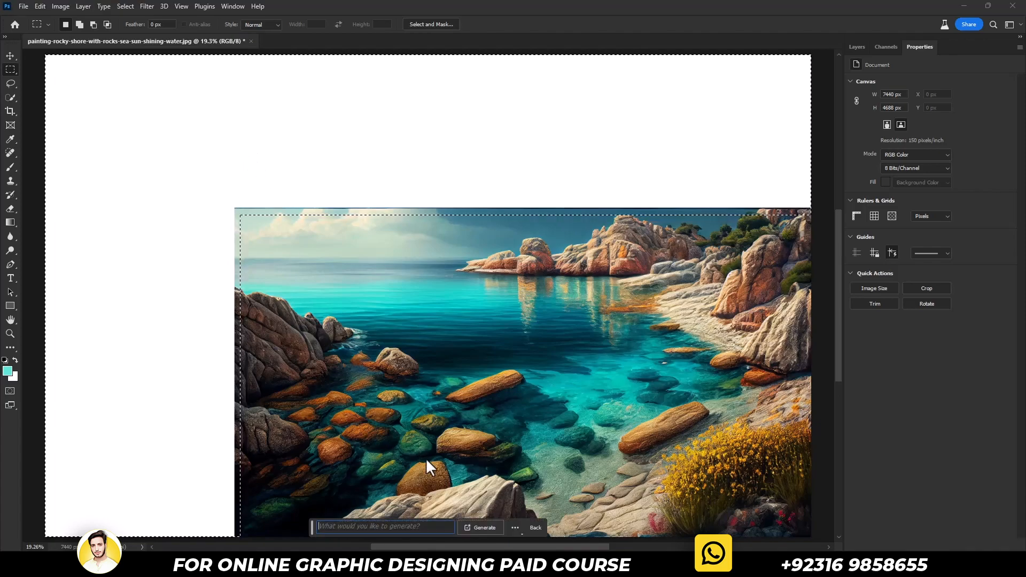
{"action": "left_click", "coordinate": [483, 527]}
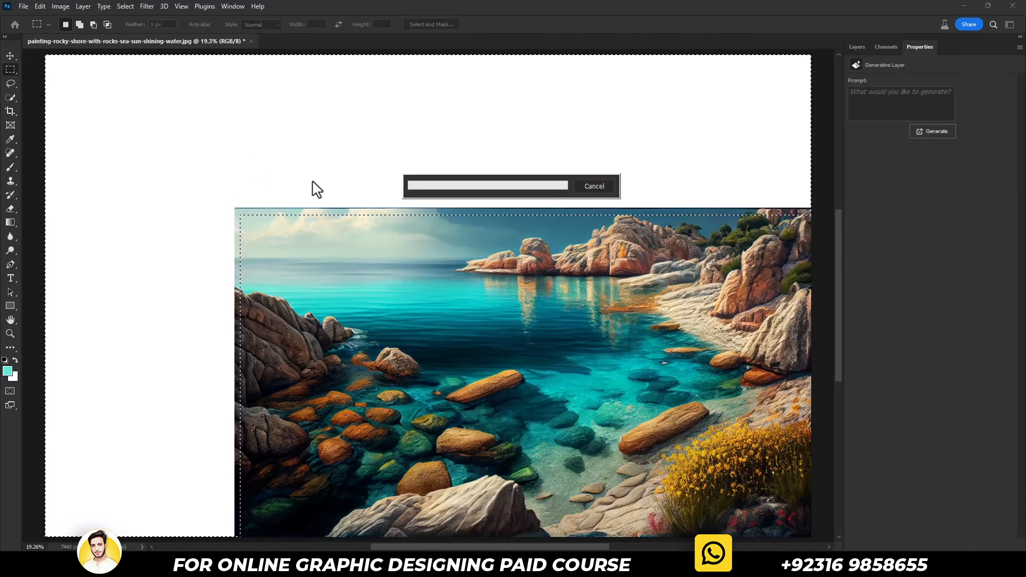